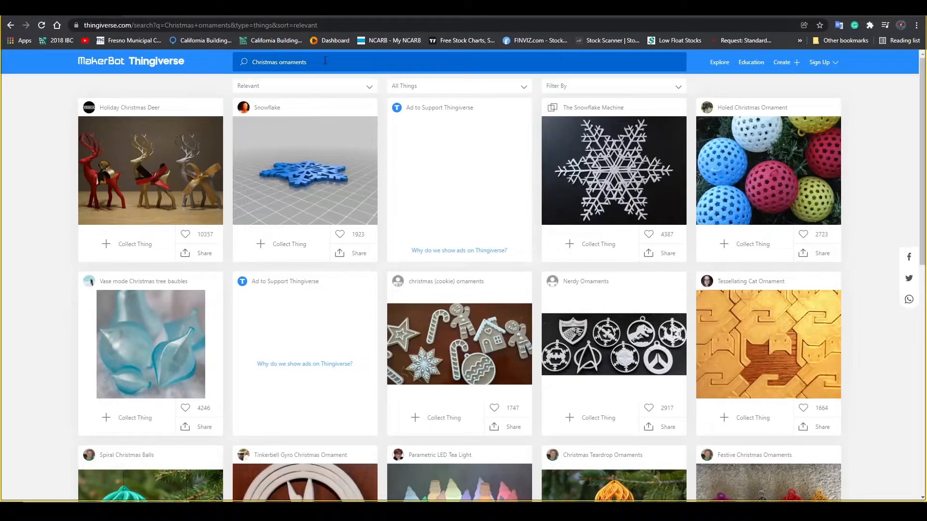
# Load Snowflake_3in_12-18-16 onto the build plate and open Print Settings
pyautogui.scroll(-3)
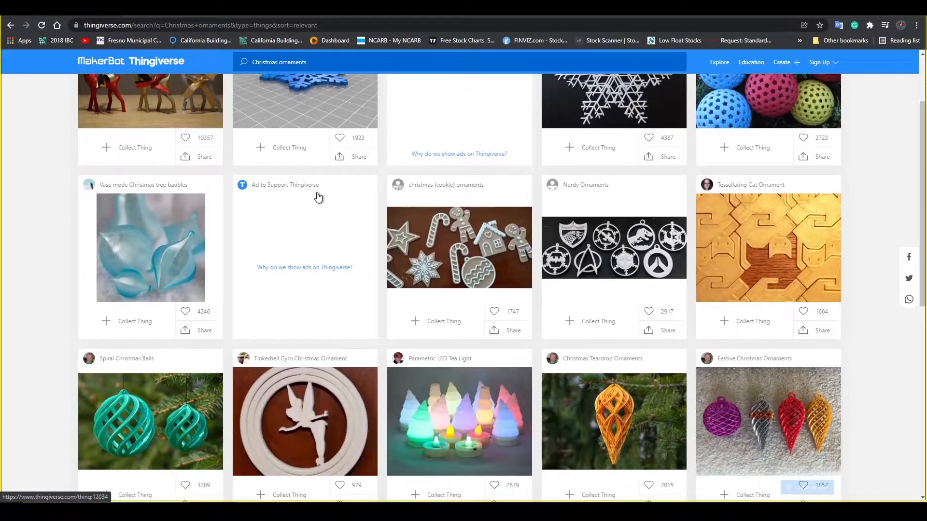
pyautogui.scroll(-3)
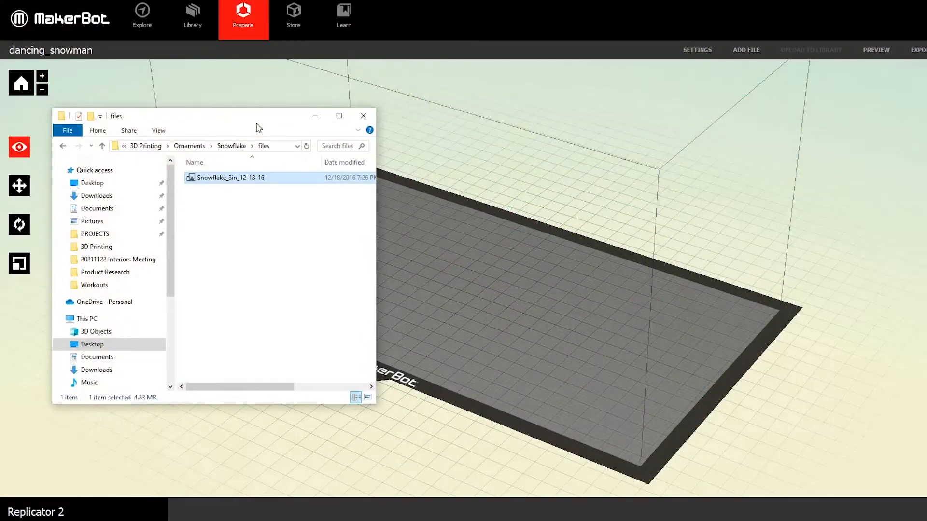
pyautogui.doubleClick(230, 177)
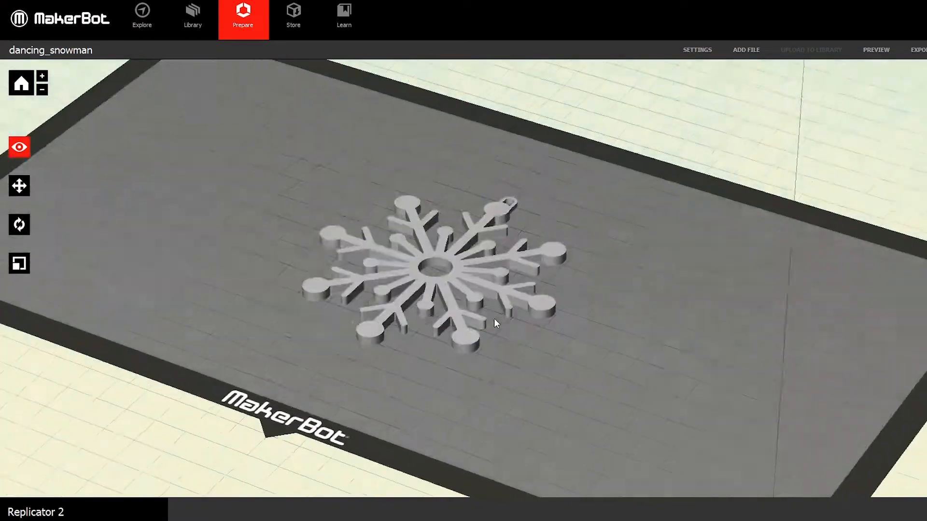
pyautogui.click(697, 50)
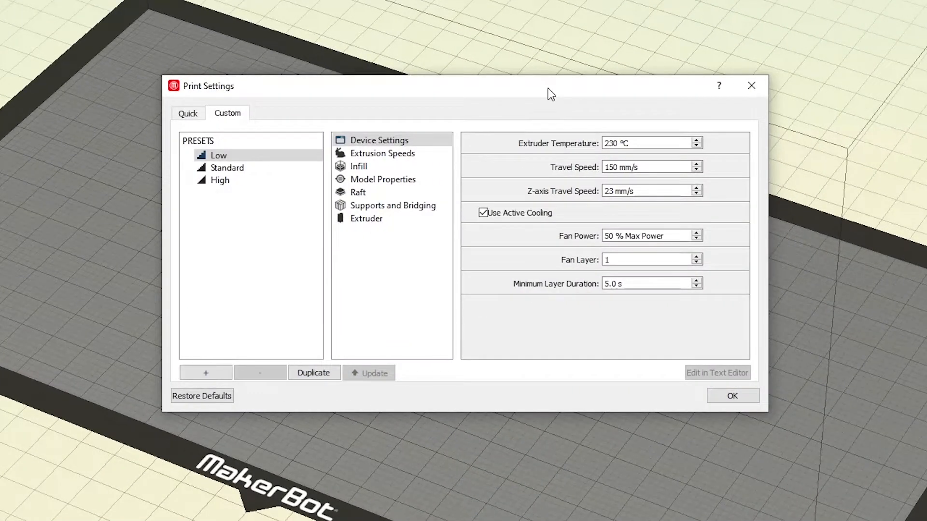
# Review the Raft options of the Low custom preset, then close the settings
pyautogui.click(358, 192)
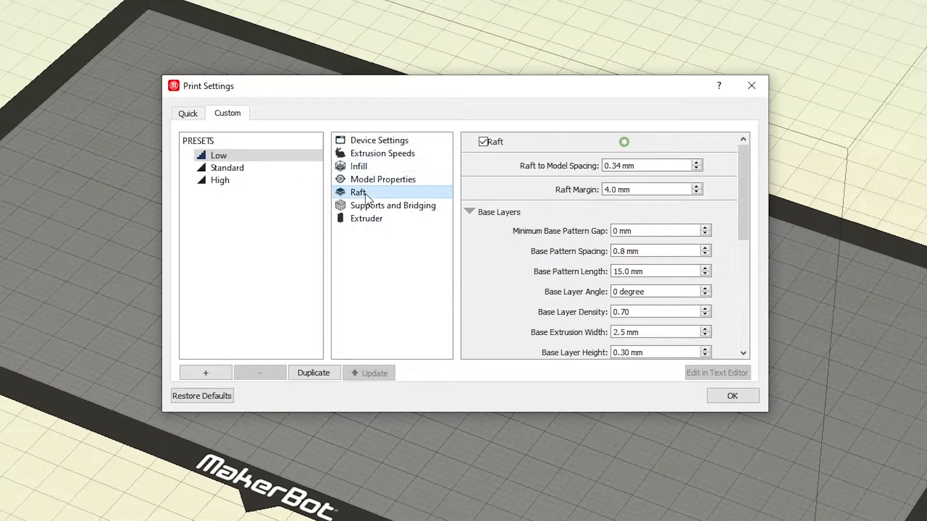
pyautogui.click(731, 395)
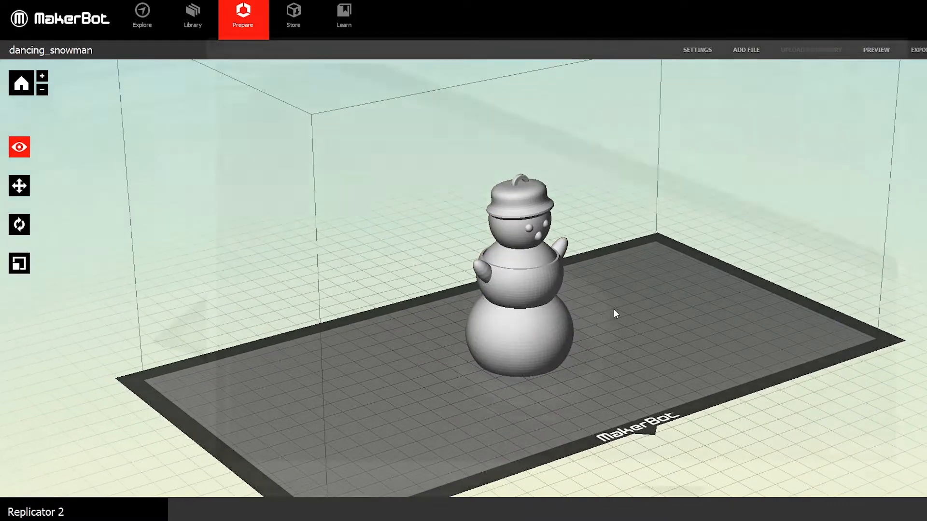
# Add the dancing snowman ornament file to the build plate
pyautogui.click(875, 50)
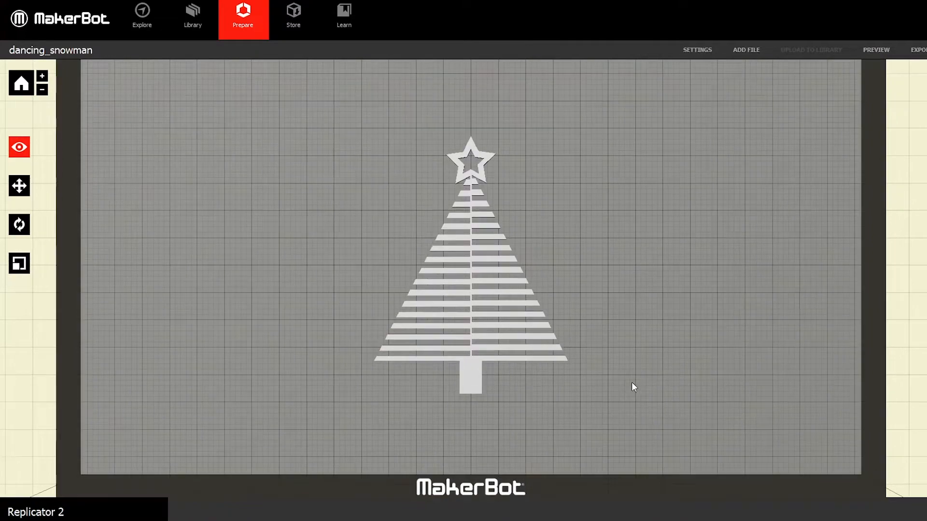
# Select the flex Christmas tree and generate its sliced print preview
pyautogui.click(470, 278)
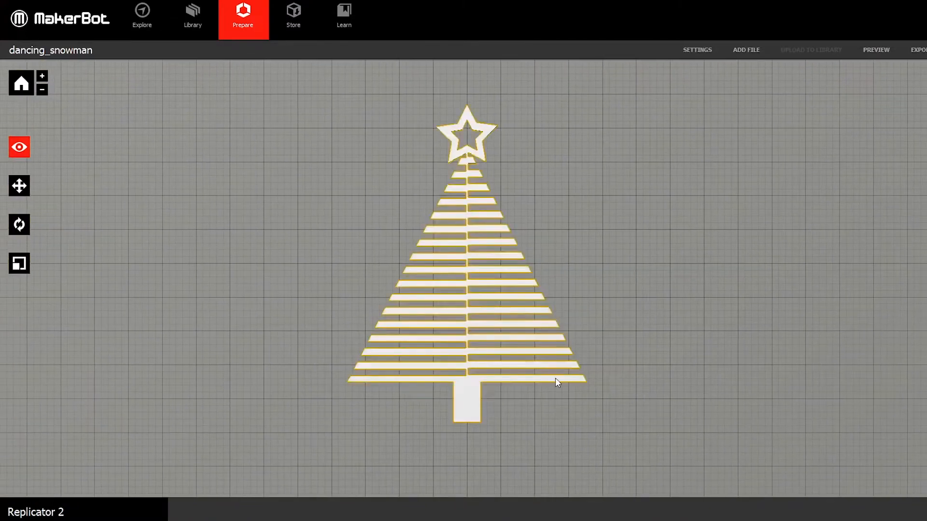
pyautogui.click(875, 49)
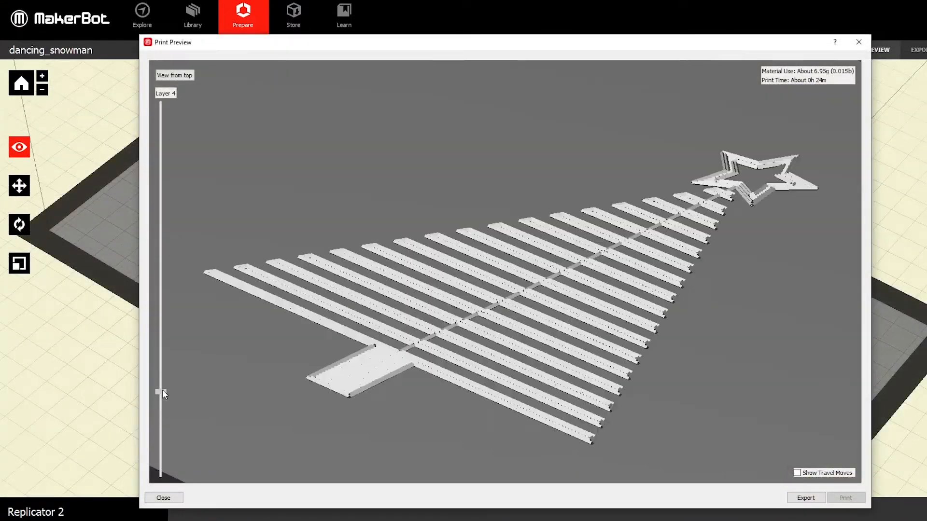